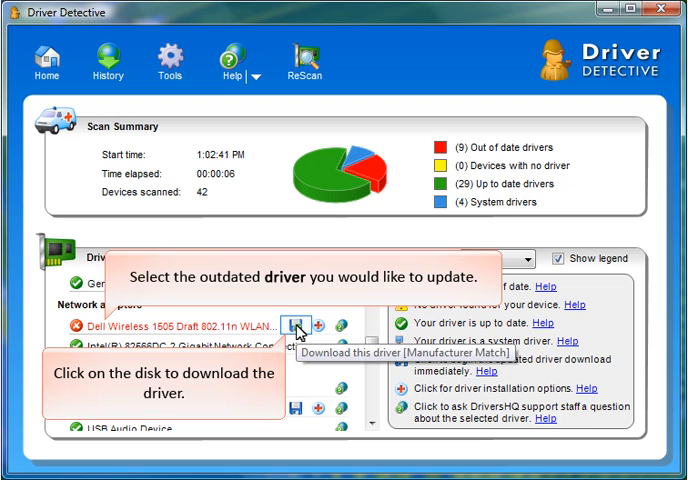
# - Download the updated driver R174292.exe for the outdated Dell Wireless adapter
pyautogui.click(294, 332)
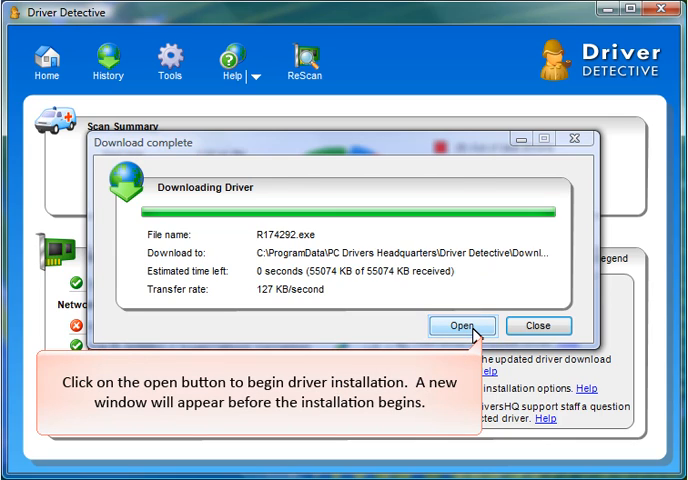
# - Launch the downloaded R174292 package and continue past the Dell Wireless 1370 WLAN MiniPCI details
pyautogui.click(461, 325)
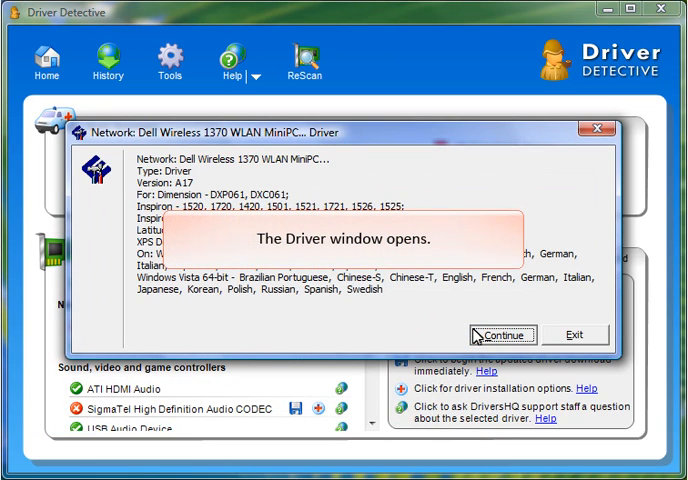
pyautogui.moveTo(505, 335)
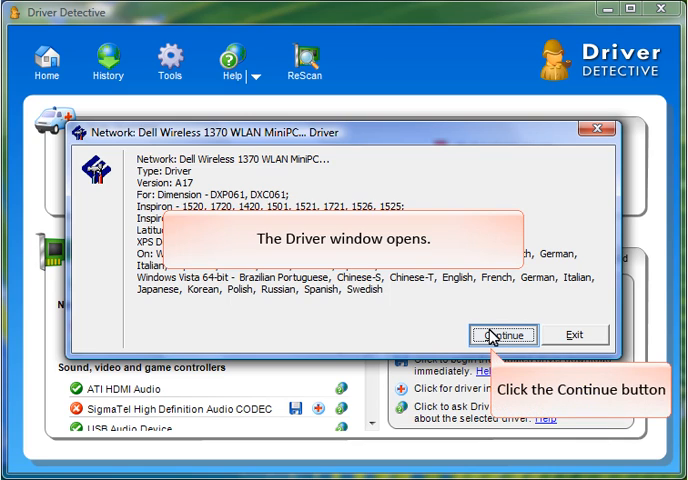
pyautogui.click(504, 335)
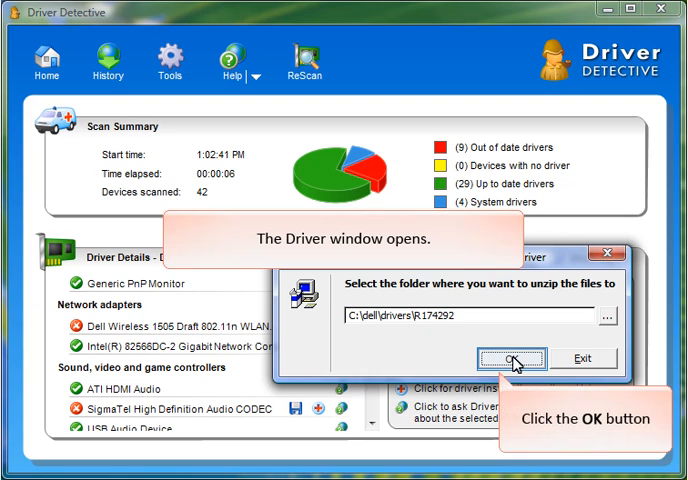
# - Unzip the driver files into C:\dell\drivers\R174292 and acknowledge the completed extraction
pyautogui.click(505, 359)
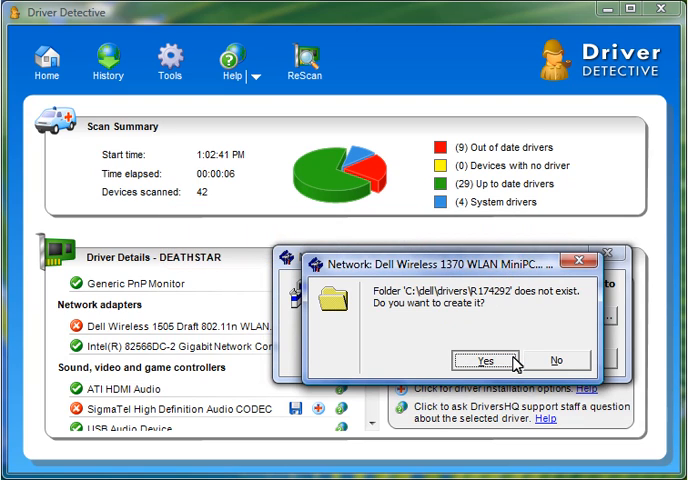
pyautogui.moveTo(502, 361)
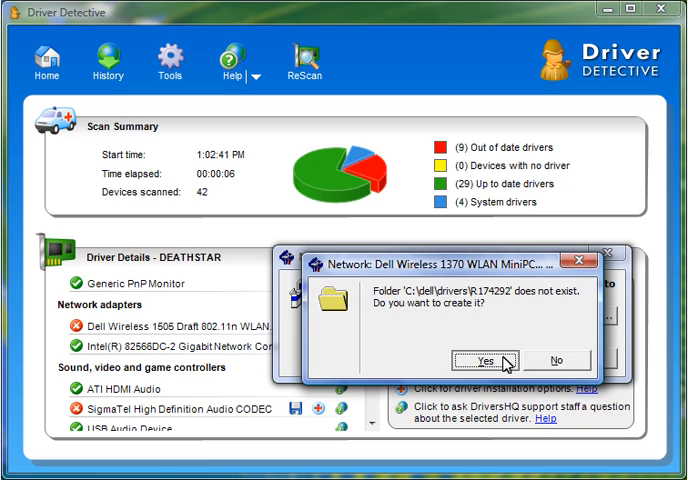
pyautogui.moveTo(517, 363)
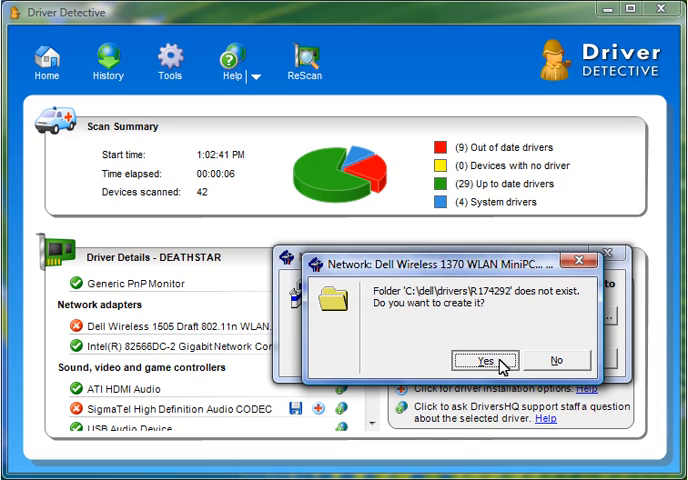
pyautogui.moveTo(508, 367)
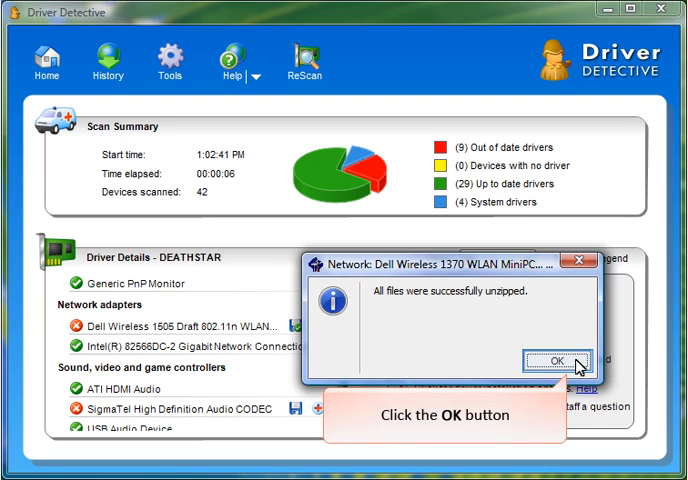
pyautogui.click(566, 358)
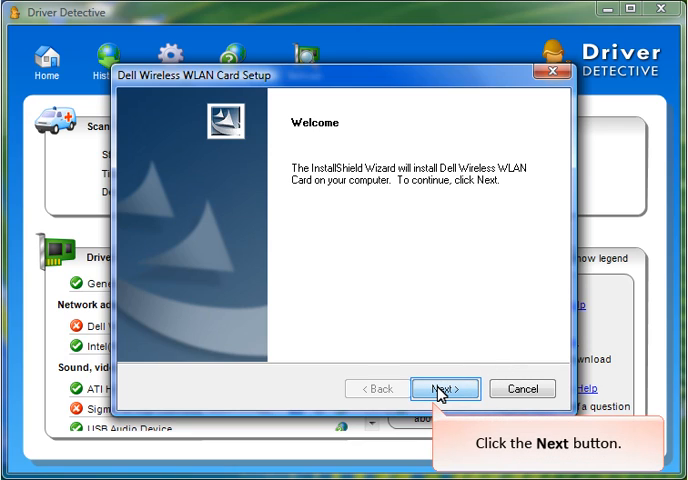
# - Run the Dell Wireless WLAN Card Setup wizard through to Finish
pyautogui.click(433, 389)
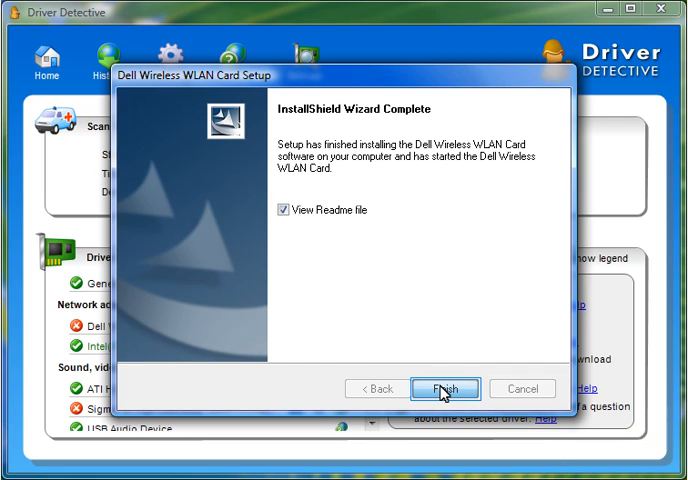
pyautogui.click(442, 387)
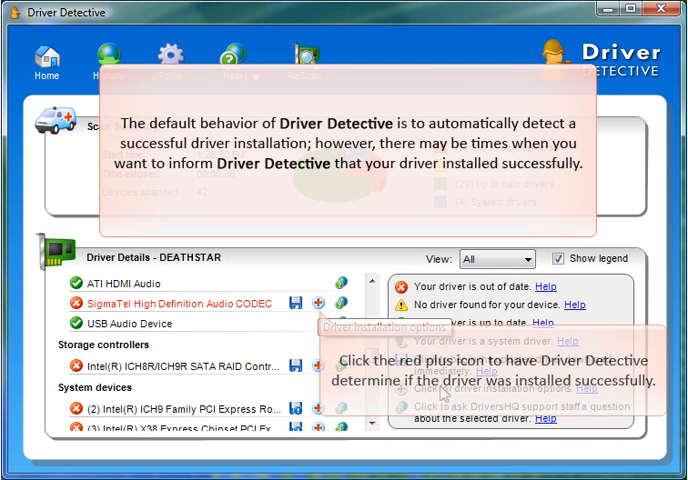